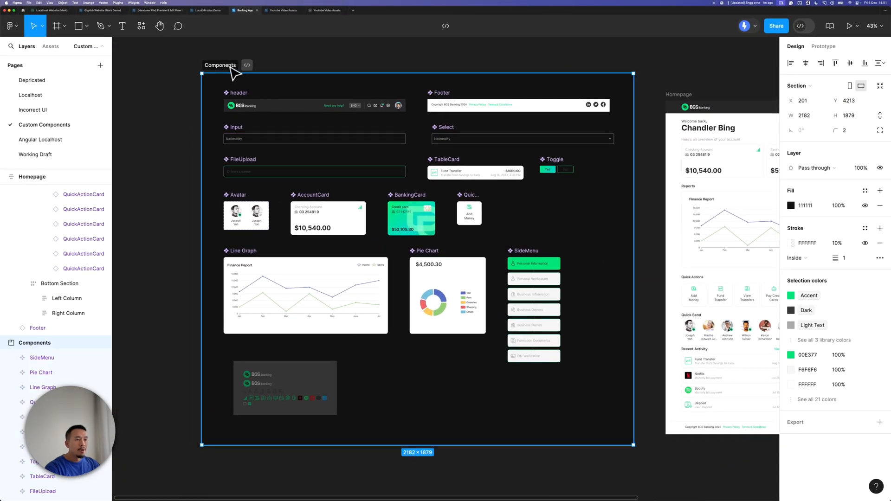
pyautogui.moveTo(332, 62)
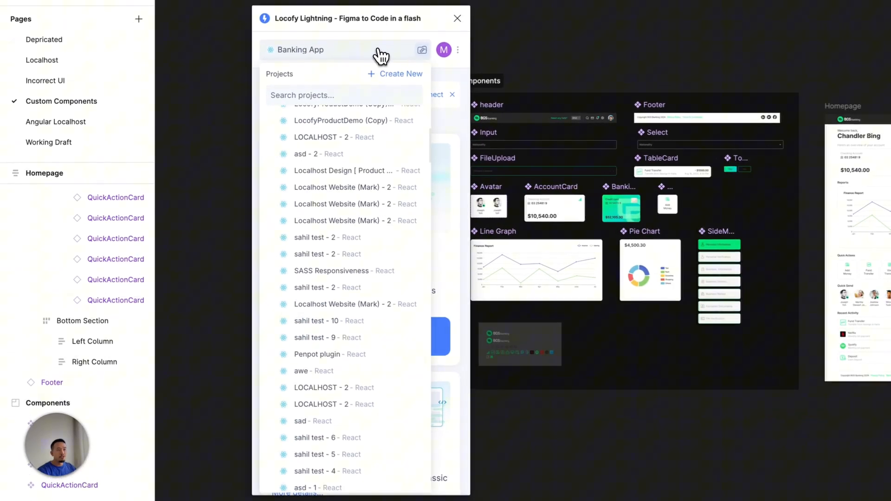
# Step: Create the TypeScript, Vite, CSS Modules website project 'Banking App - 1' for the team, skipping libraries
pyautogui.click(401, 73)
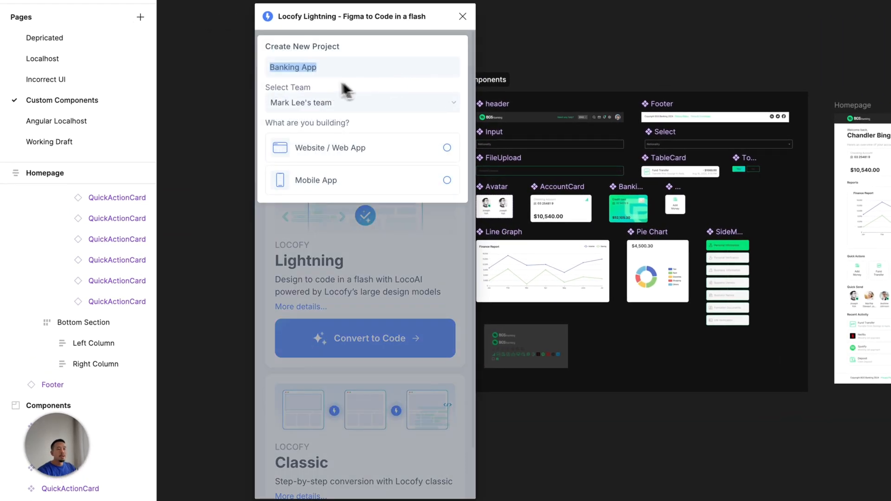
pyautogui.click(362, 103)
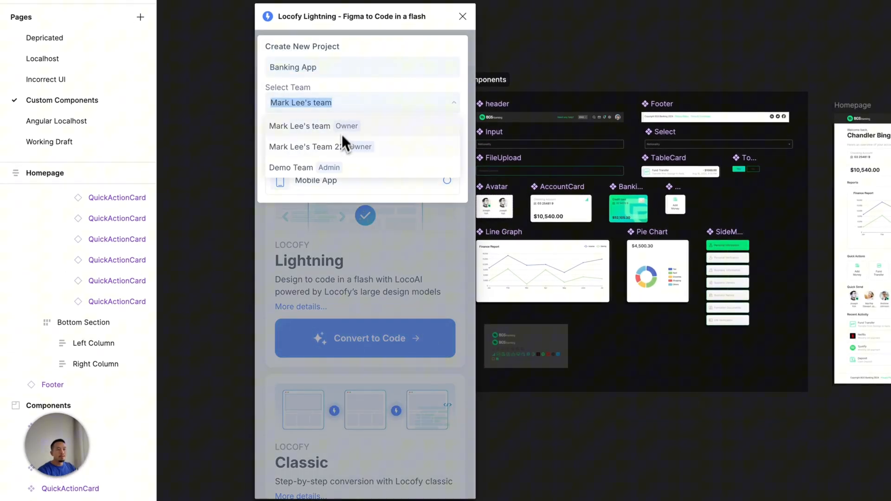
pyautogui.click(291, 167)
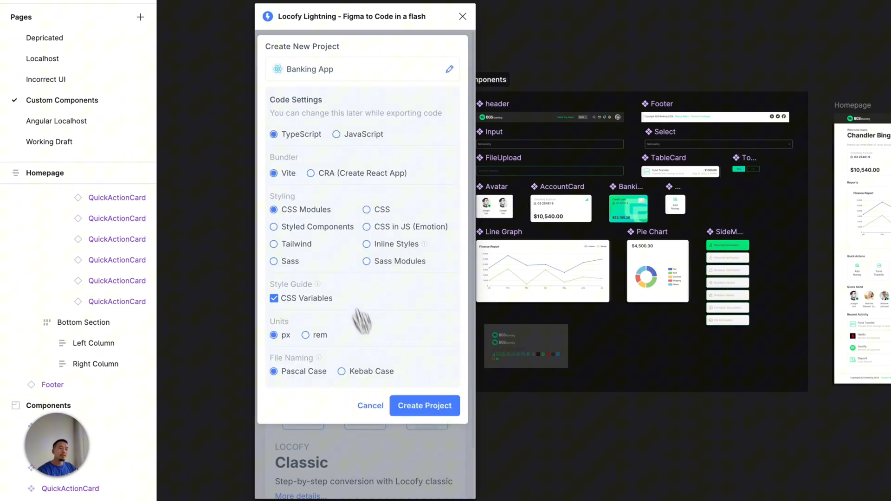
pyautogui.click(425, 405)
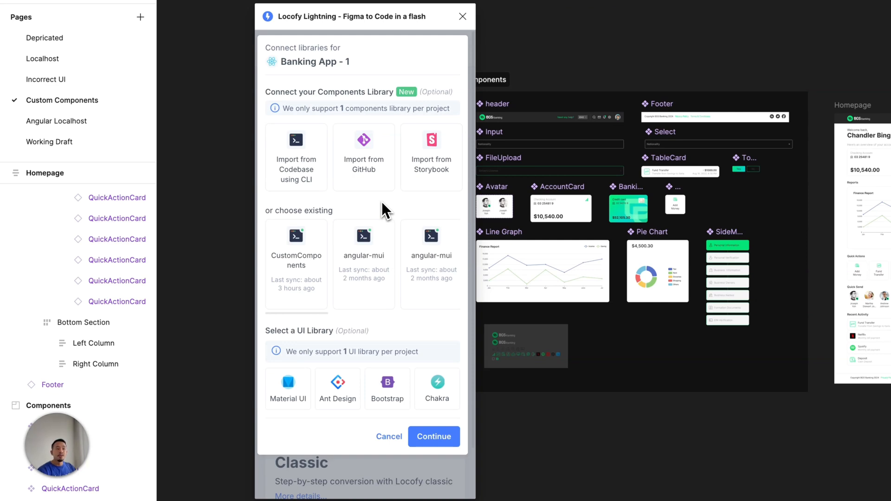
pyautogui.click(433, 437)
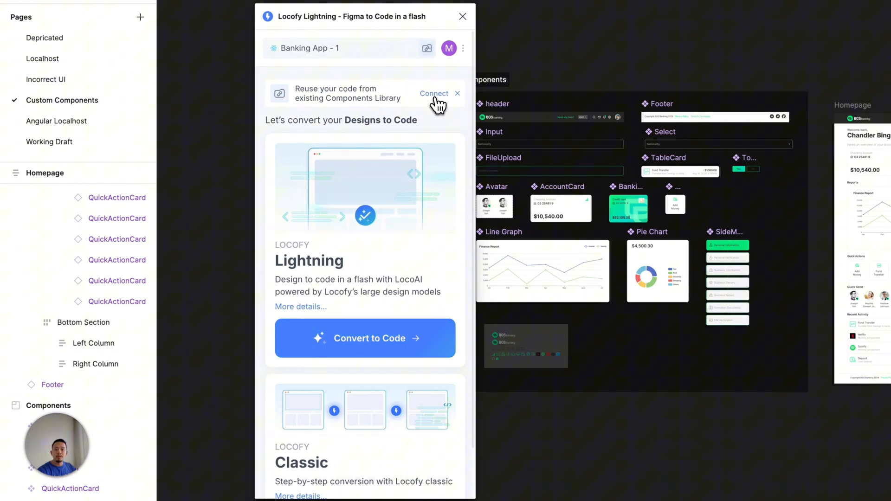
# Step: Connect a library via 'Import from Codebase using CLI' and scroll through its instructions
pyautogui.click(434, 93)
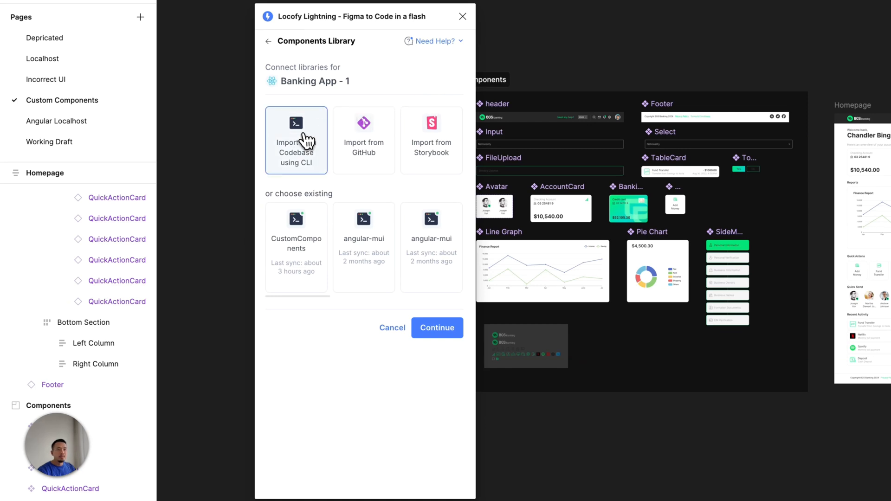
pyautogui.click(295, 140)
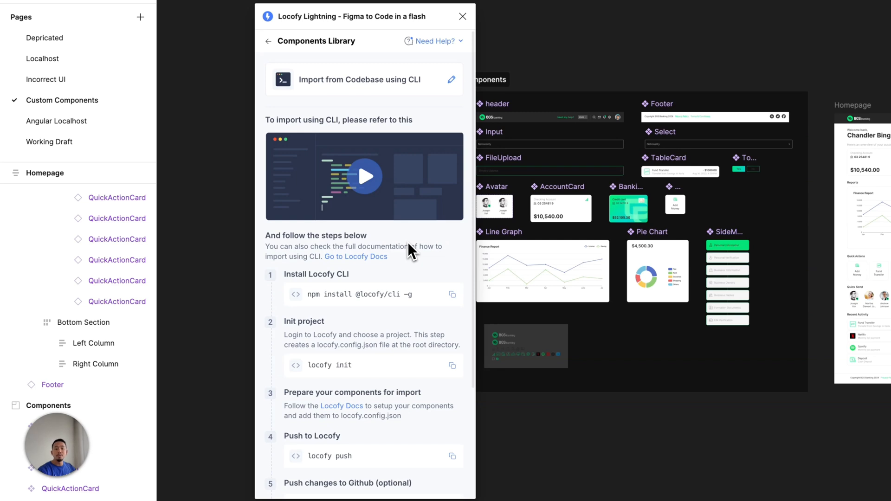
pyautogui.scroll(-3)
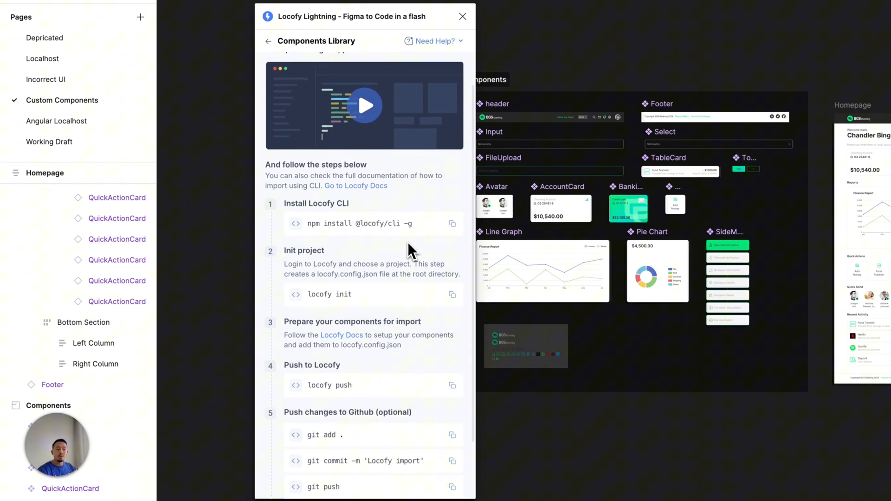
pyautogui.scroll(-3)
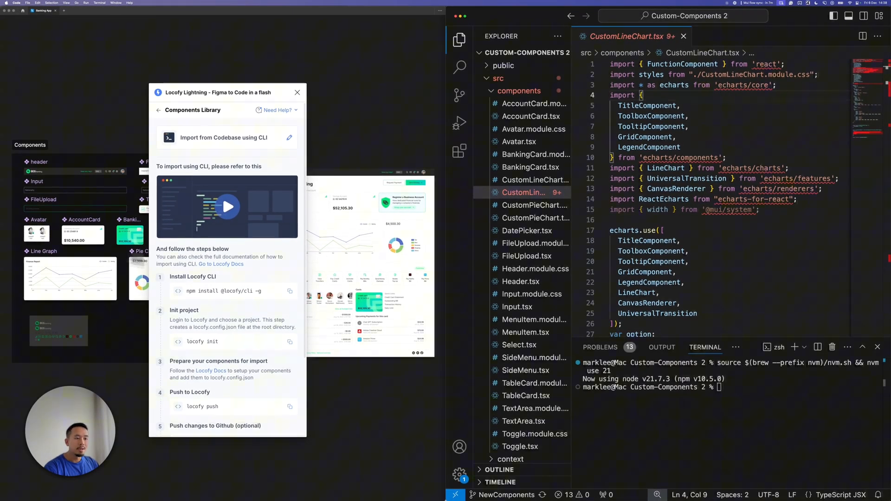
pyautogui.scroll(-3)
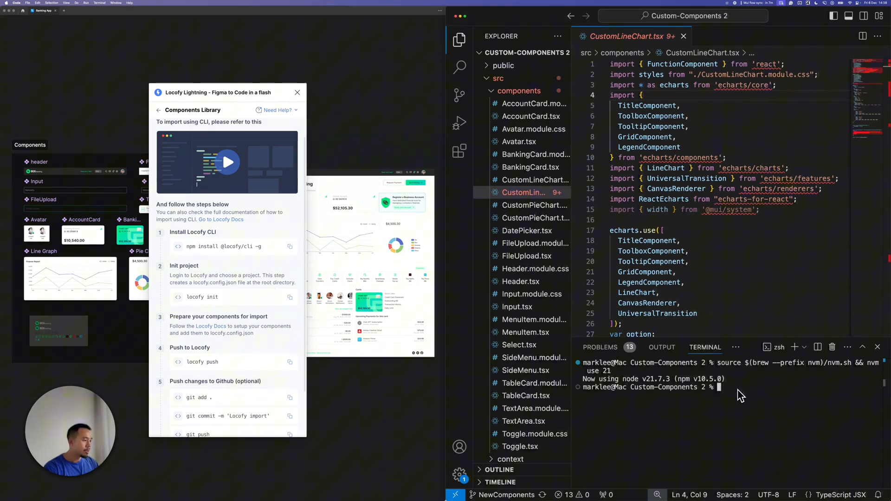
pyautogui.write('npm install @locofy/cli -g')
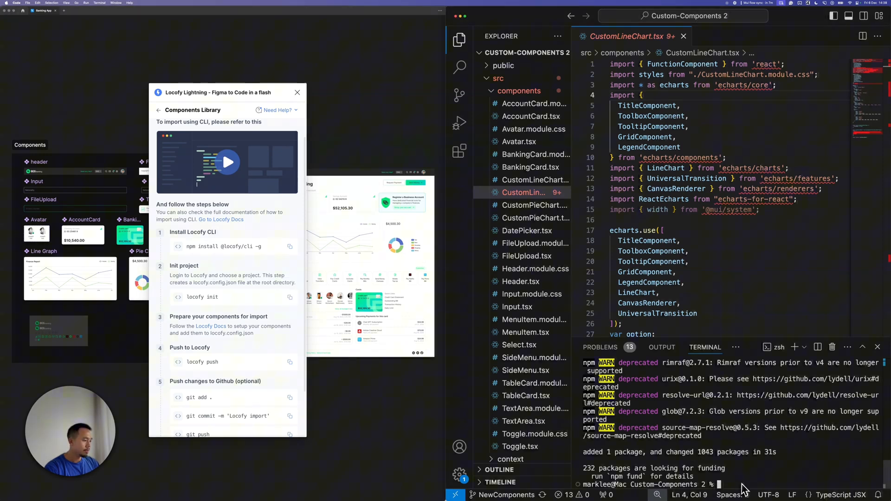
pyautogui.write('locofy init')
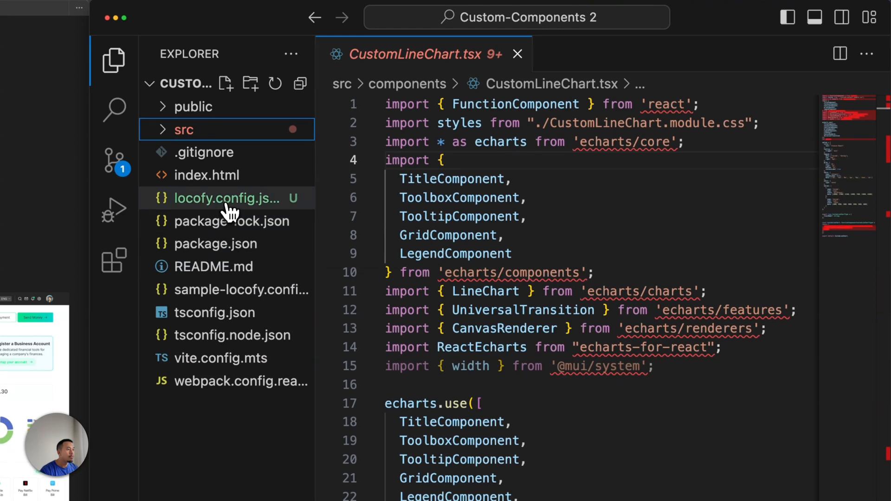
pyautogui.click(228, 198)
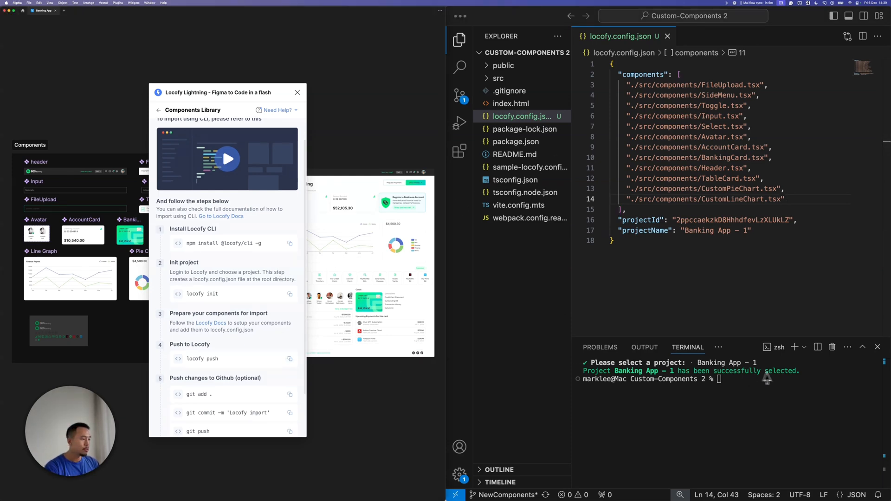
# Step: Run locofy push to upload the twelve custom components to Locofy
pyautogui.write('locofy push')
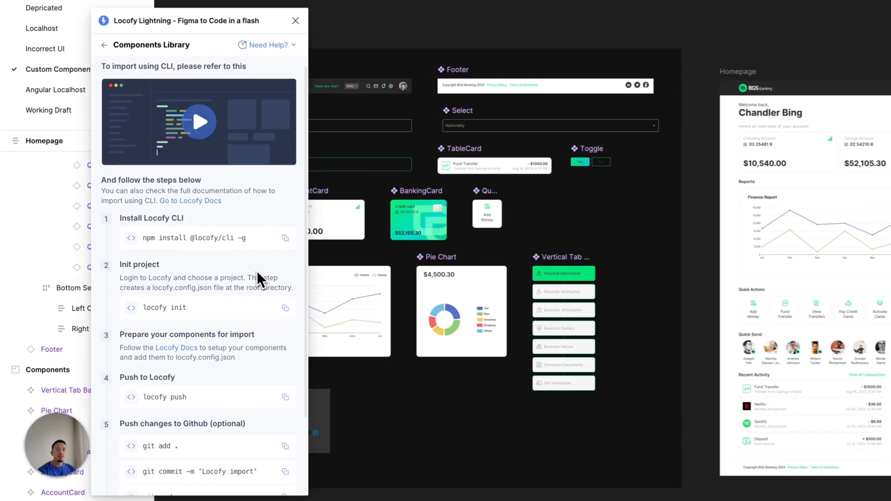
# Step: Confirm the CLI import steps, finish mapping the twelve components' props, and return home
pyautogui.scroll(-3)
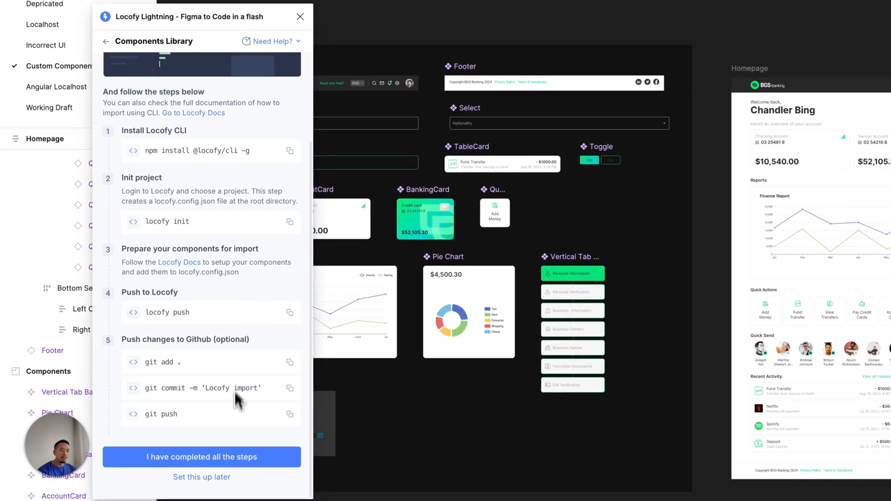
pyautogui.click(201, 456)
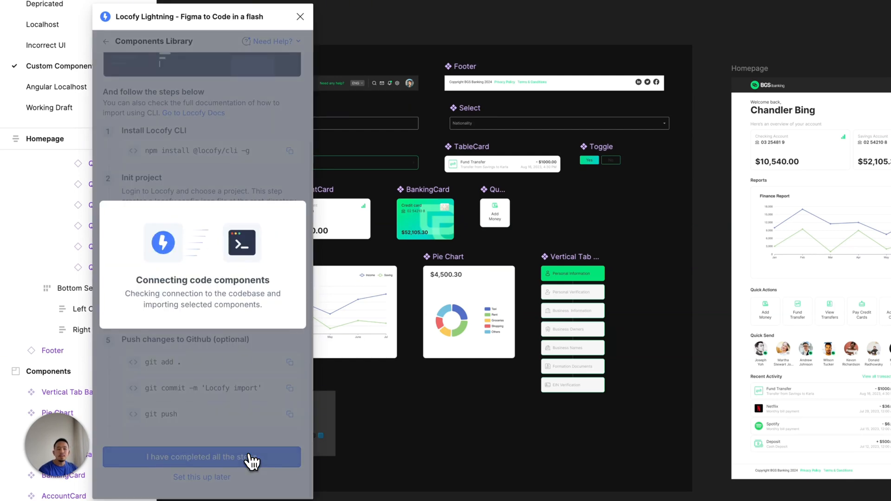
pyautogui.click(202, 456)
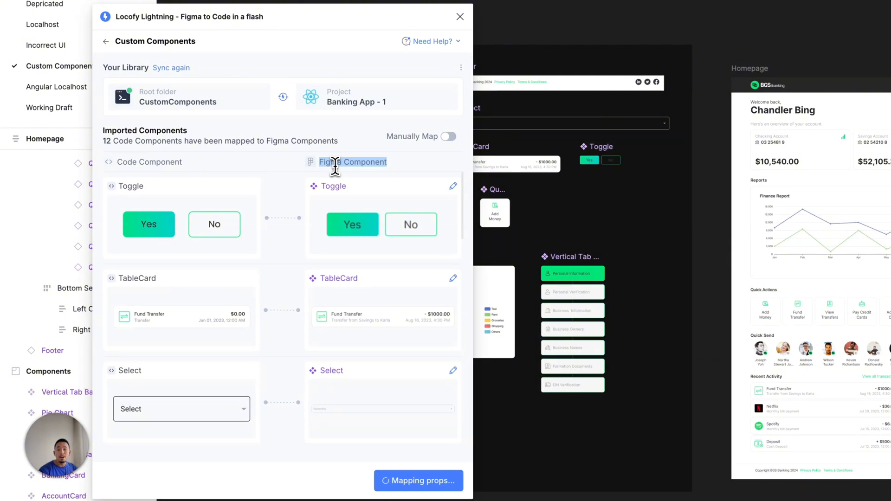
pyautogui.click(418, 481)
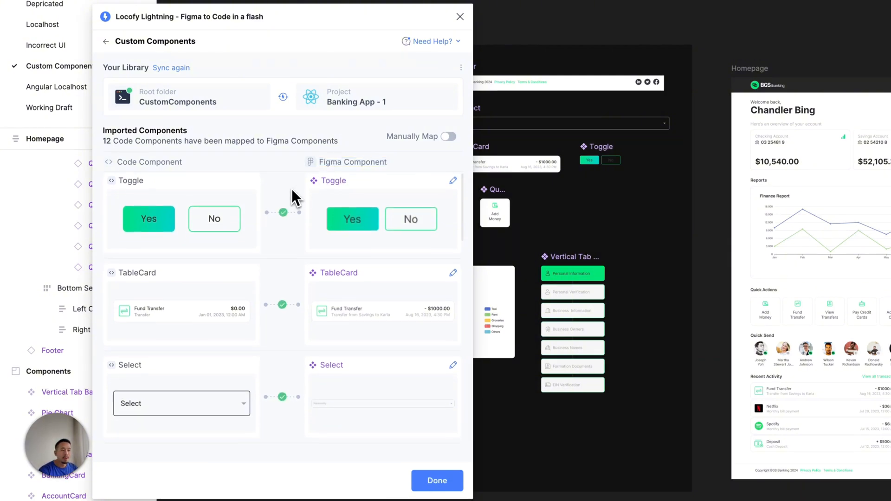
pyautogui.scroll(-3)
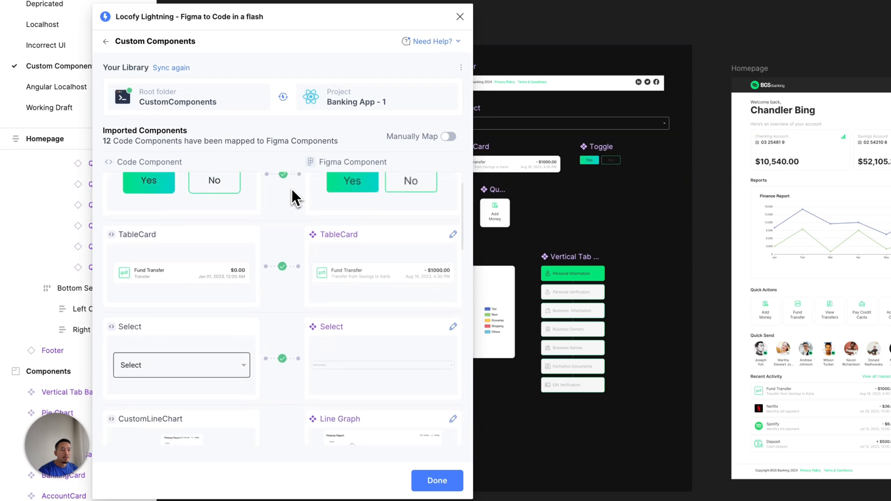
pyautogui.scroll(-3)
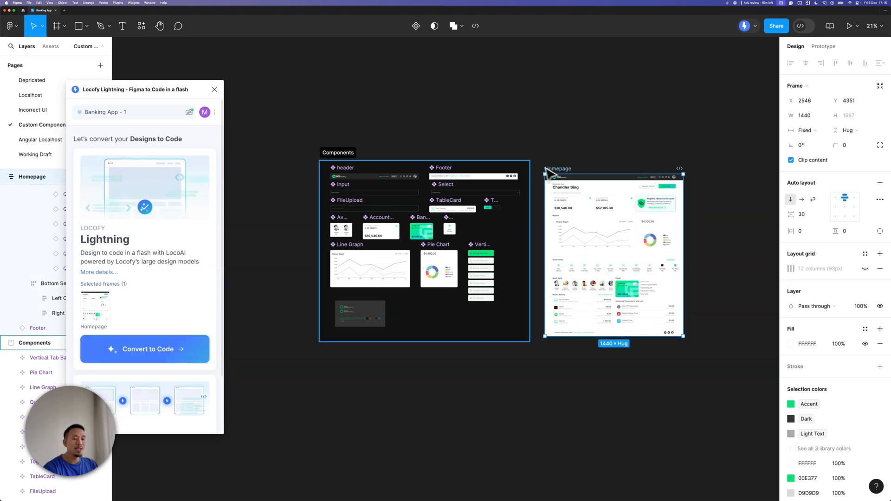
# Step: Convert Homepage to code, inspect the savings card's code, and toggle the chart's Income line
pyautogui.click(145, 349)
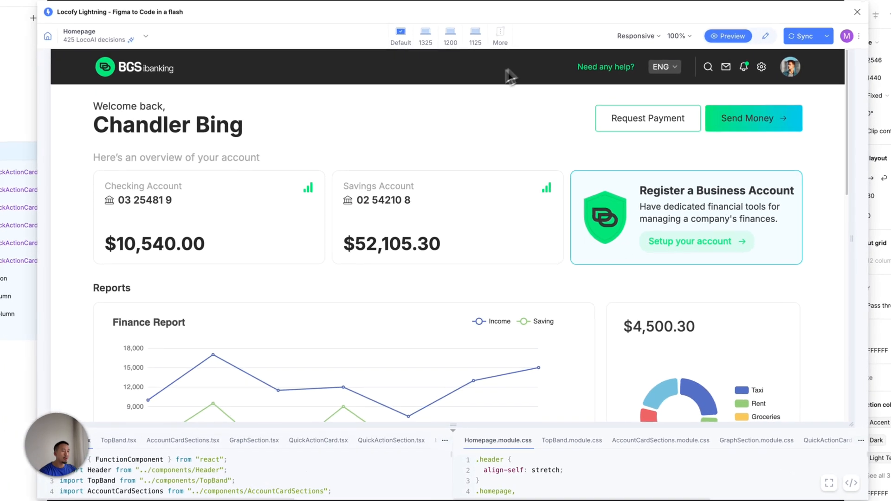
pyautogui.click(182, 441)
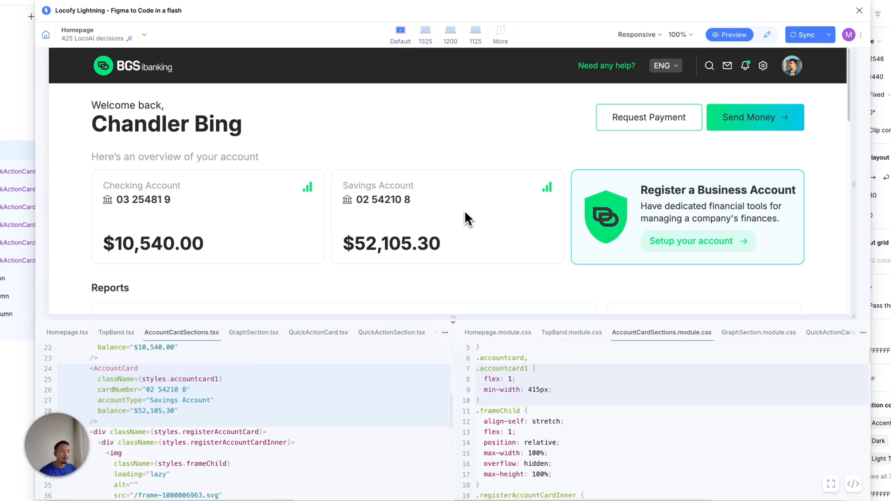
pyautogui.scroll(-3)
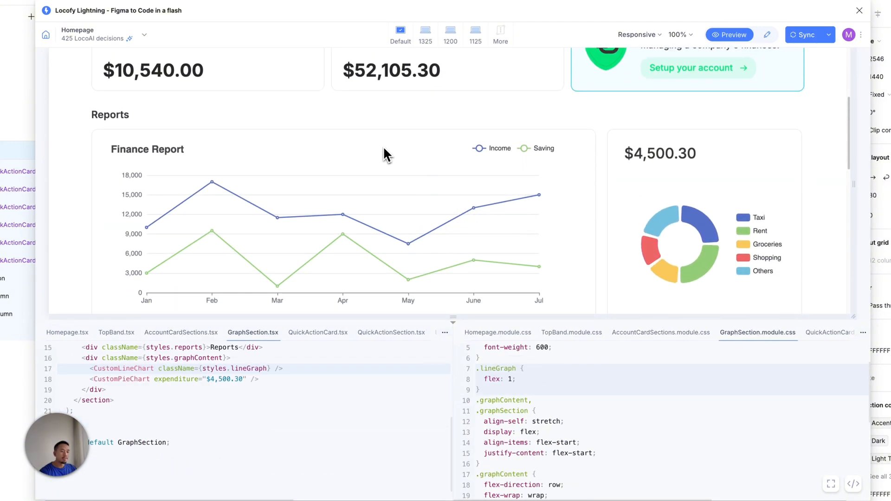
pyautogui.moveTo(132, 382)
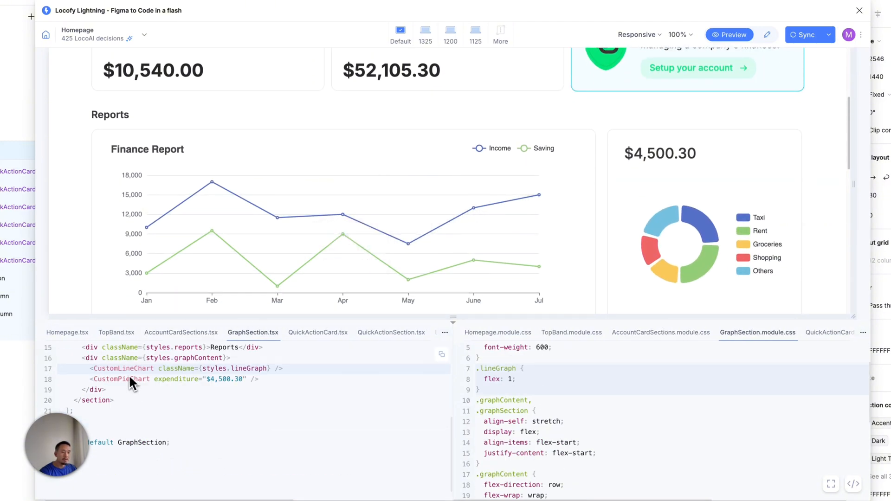
pyautogui.moveTo(679, 181)
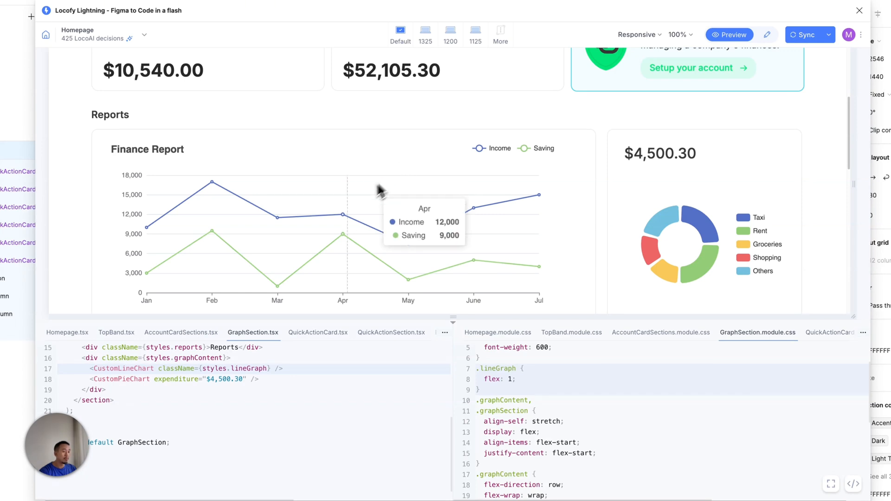
pyautogui.moveTo(416, 219)
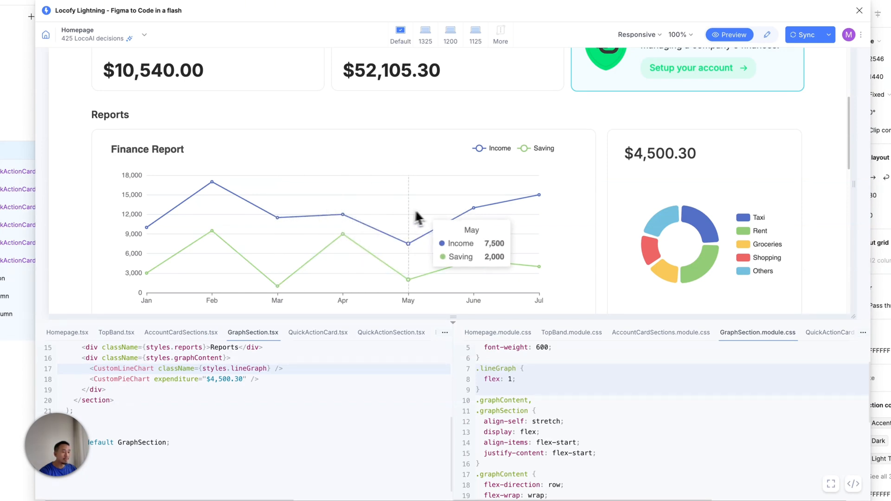
pyautogui.click(495, 149)
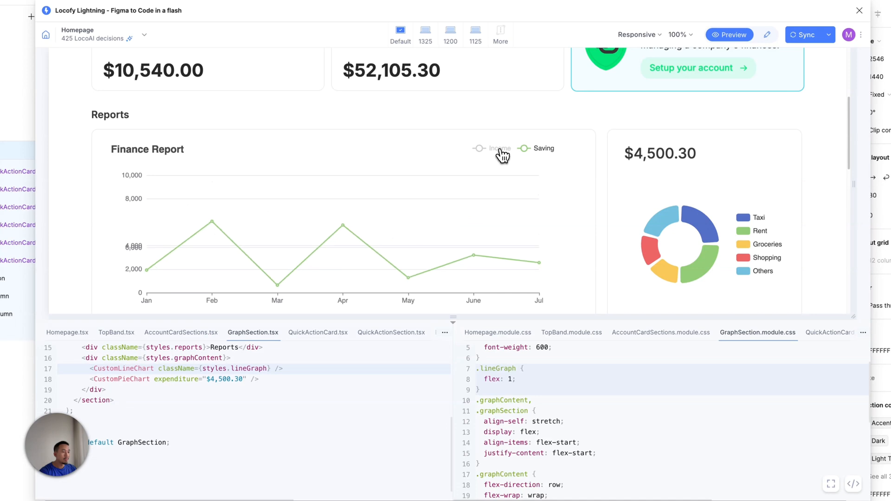
pyautogui.click(499, 148)
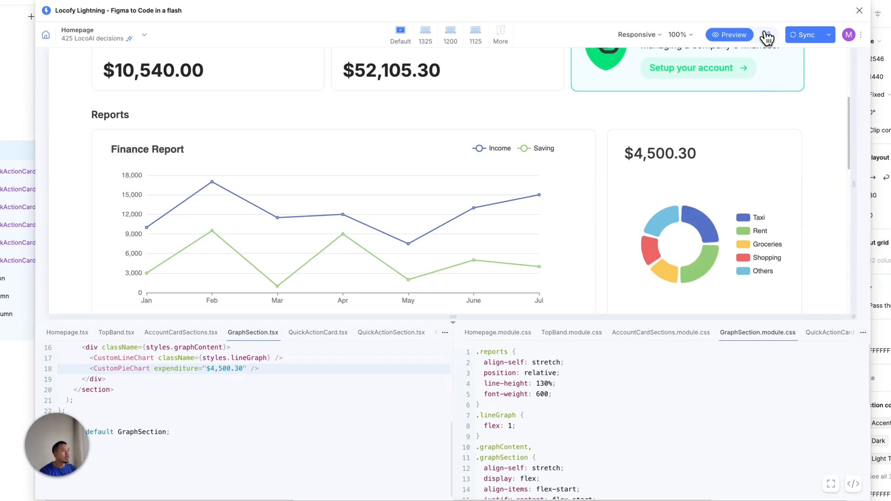
# Step: Switch to Edit mode and review the Components & Props list, including CustomComponents
pyautogui.click(756, 34)
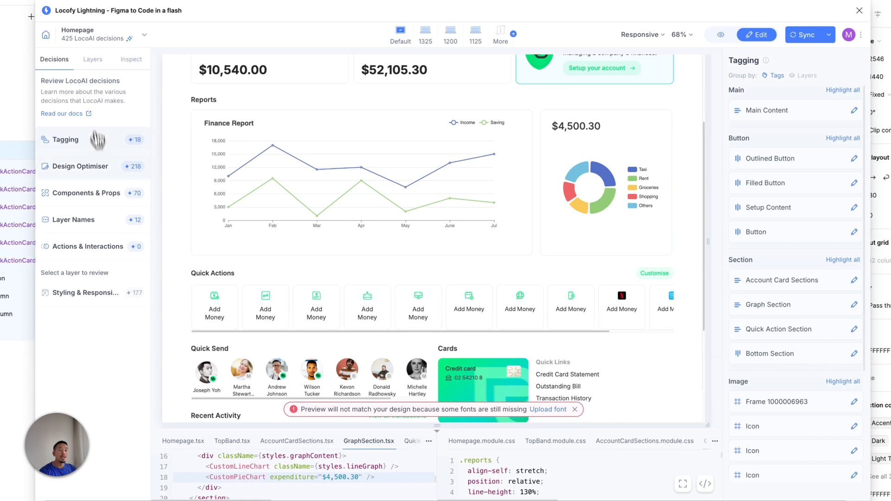
pyautogui.click(88, 193)
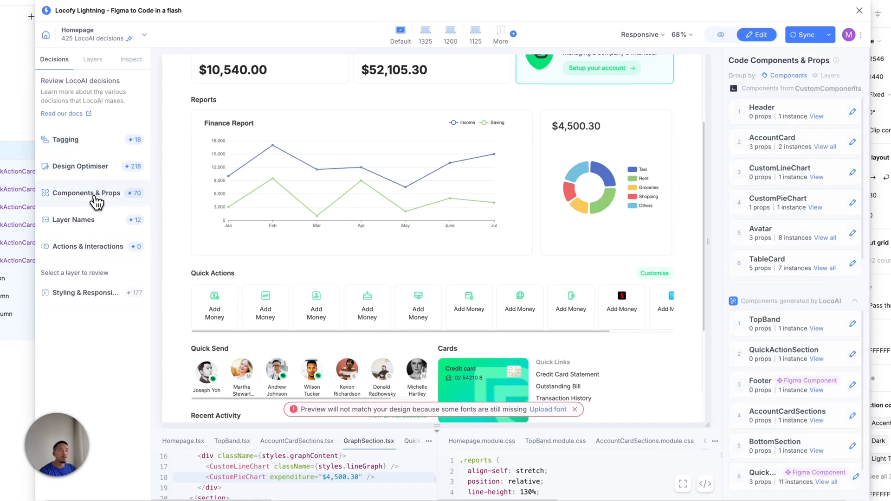
pyautogui.moveTo(766, 128)
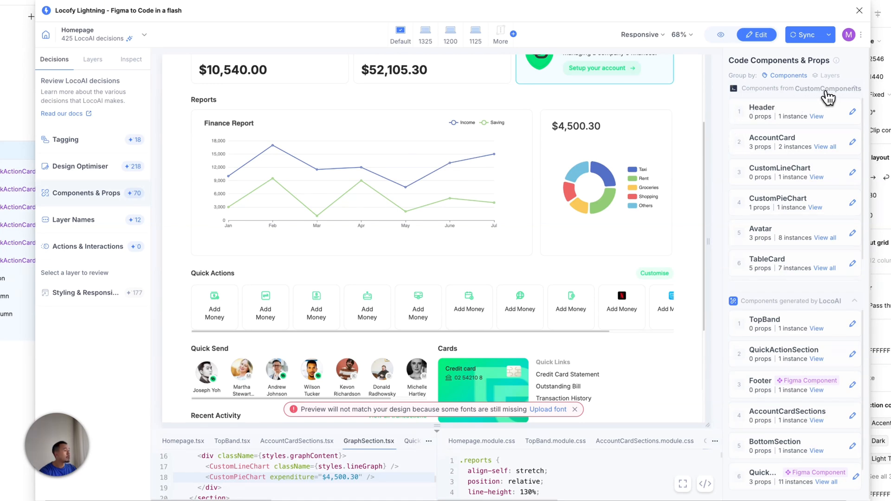
pyautogui.moveTo(765, 96)
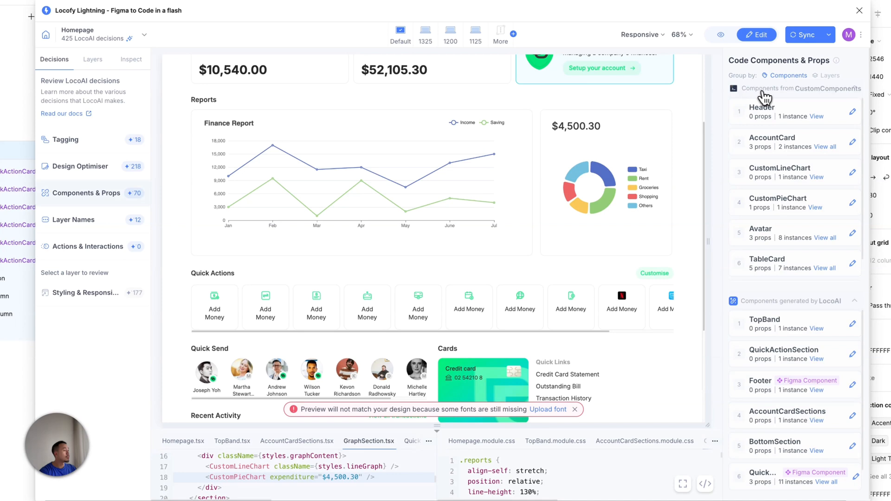
pyautogui.moveTo(787, 96)
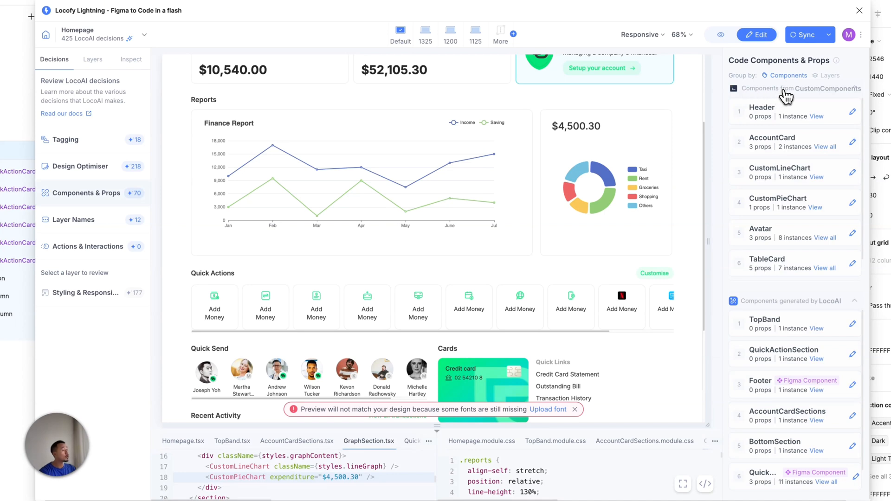
pyautogui.moveTo(783, 117)
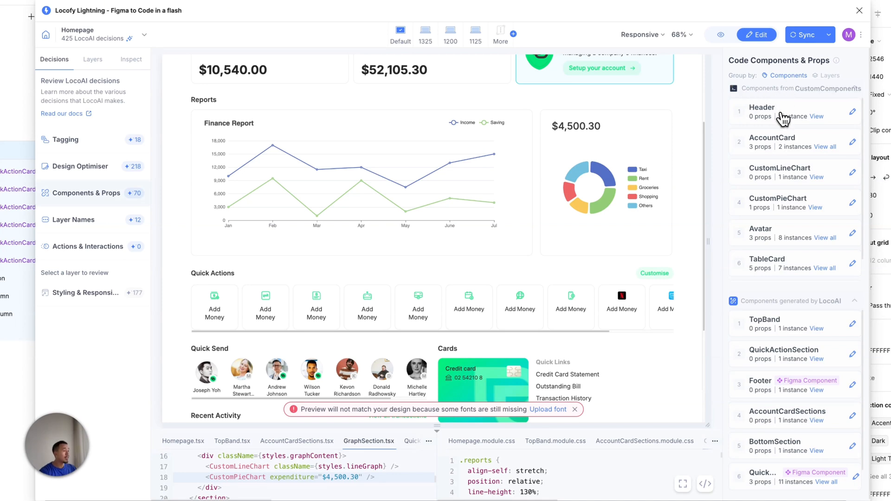